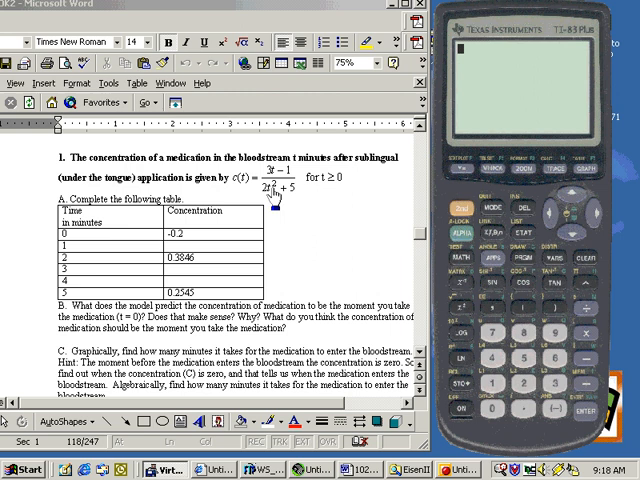
pyautogui.moveTo(273, 196)
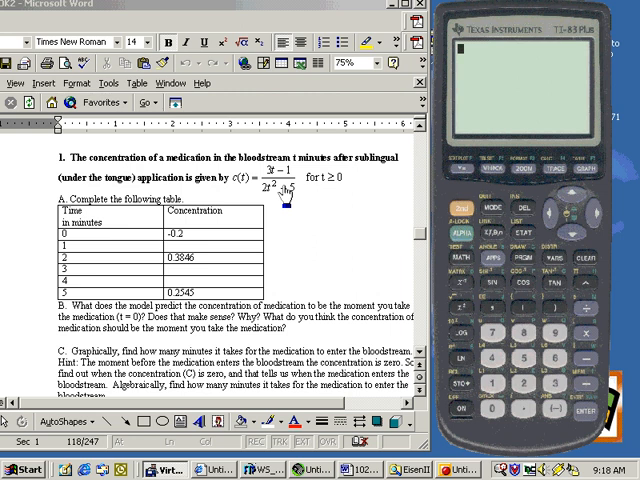
pyautogui.moveTo(315, 337)
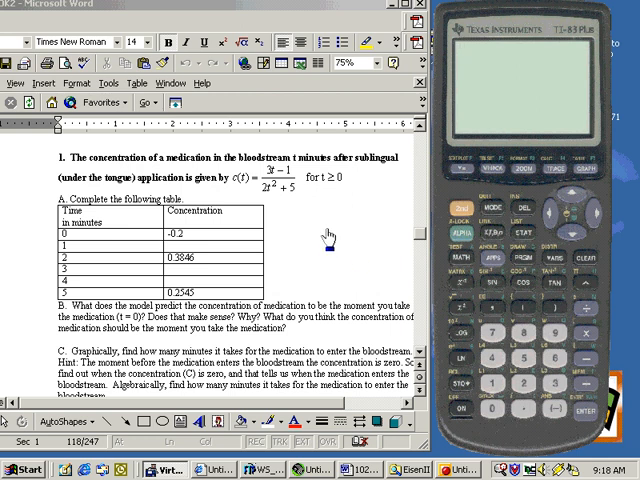
pyautogui.moveTo(180, 192)
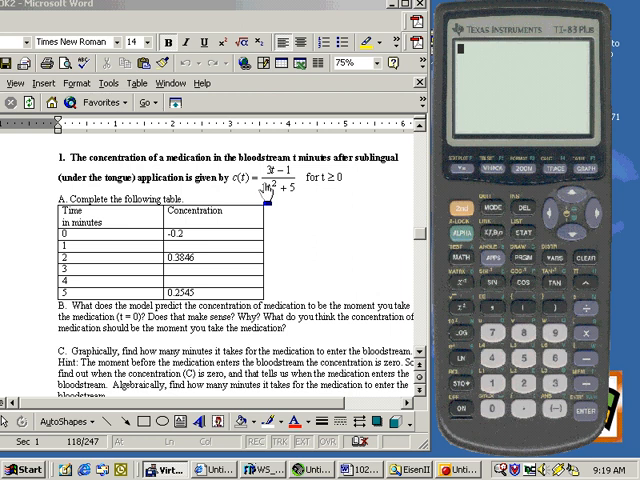
pyautogui.moveTo(264, 196)
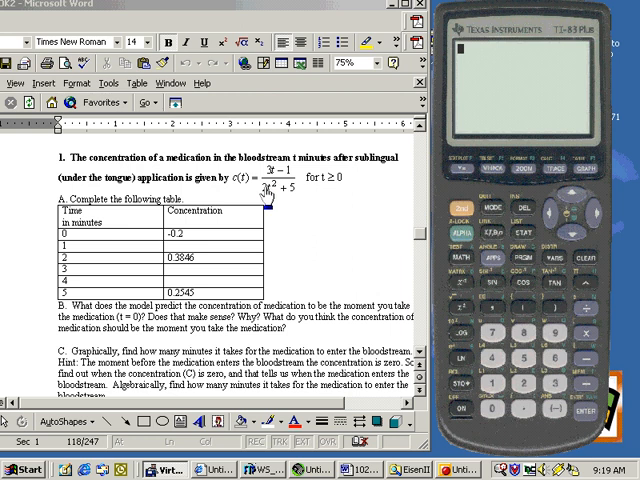
pyautogui.moveTo(267, 196)
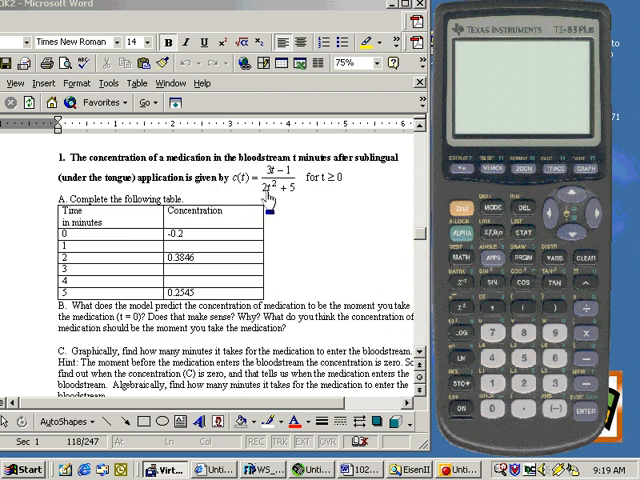
pyautogui.moveTo(310, 267)
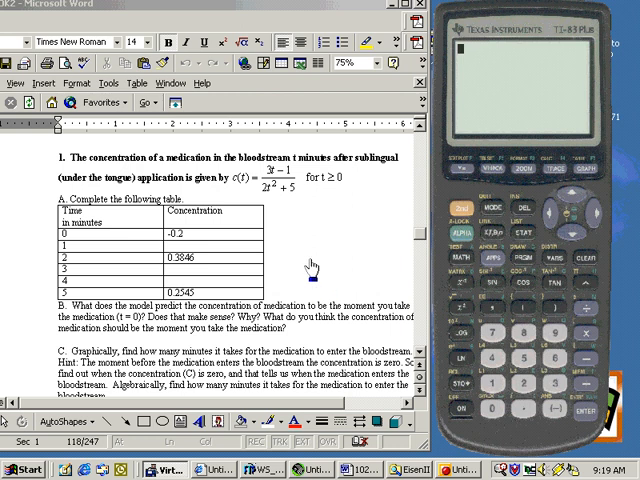